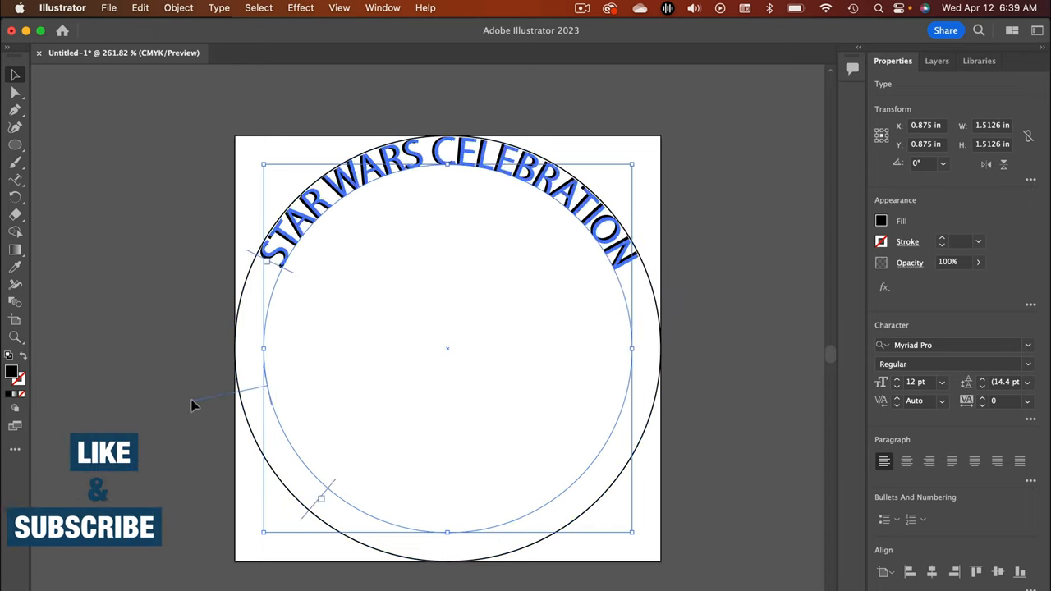
# Step: Set the Aurebesh text on the circular path and style MADE BYAP in Helvetica Neue Condensed Black
pyautogui.write('AUR')
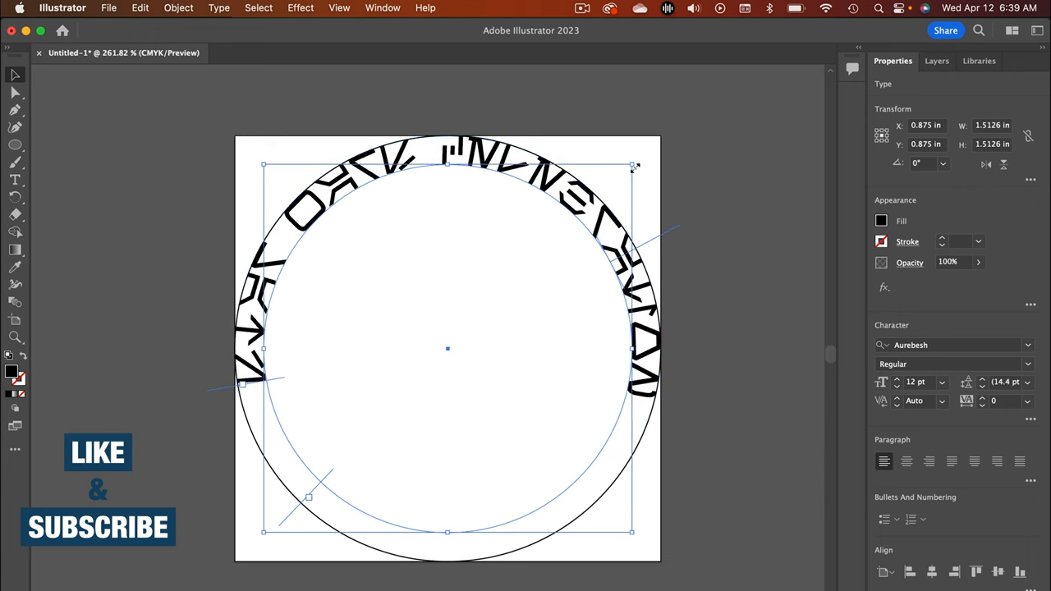
pyautogui.click(756, 231)
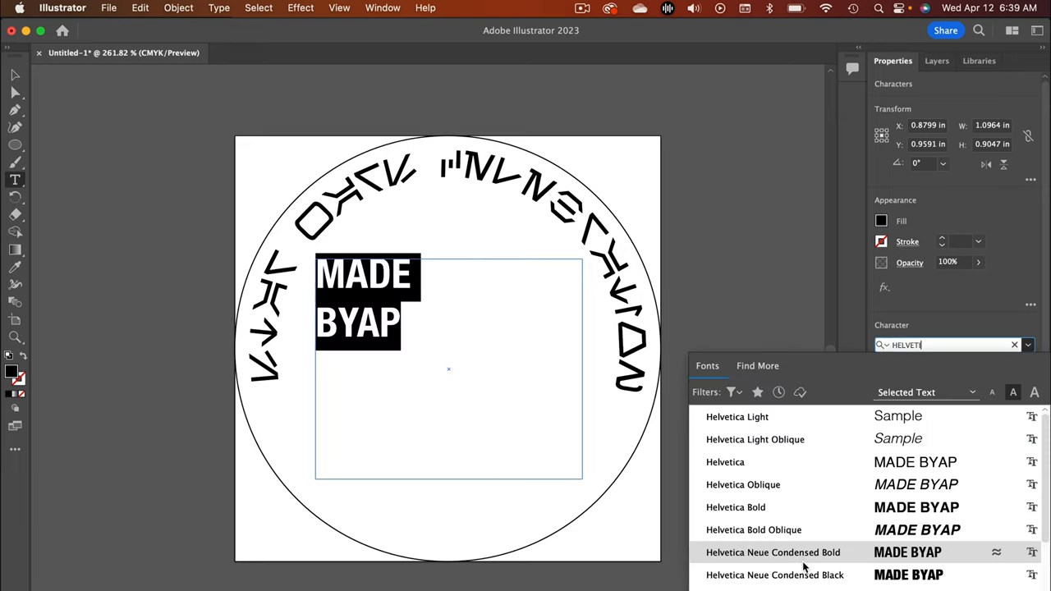
pyautogui.click(775, 574)
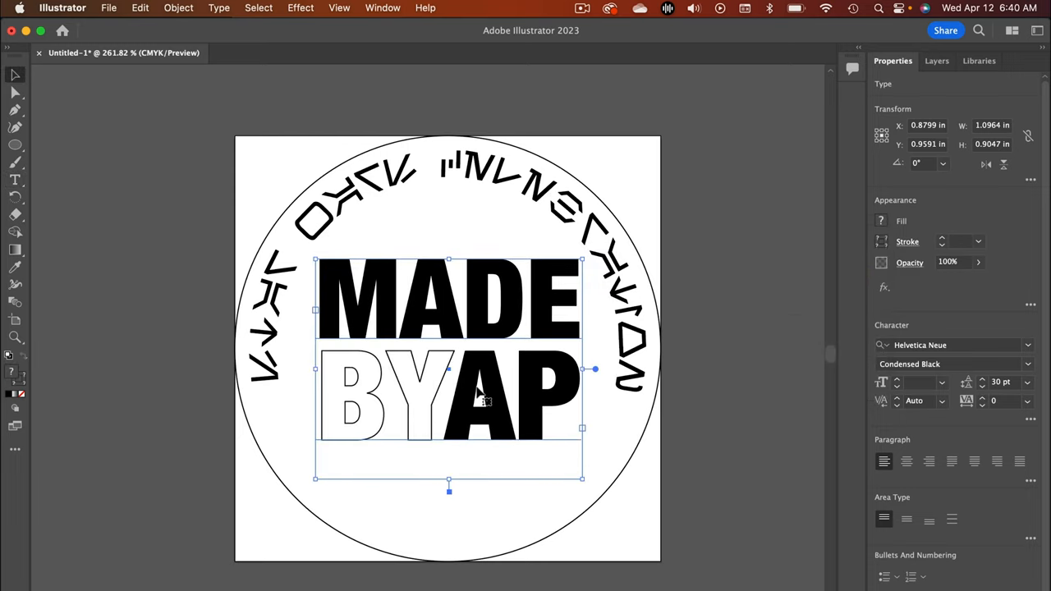
pyautogui.click(723, 371)
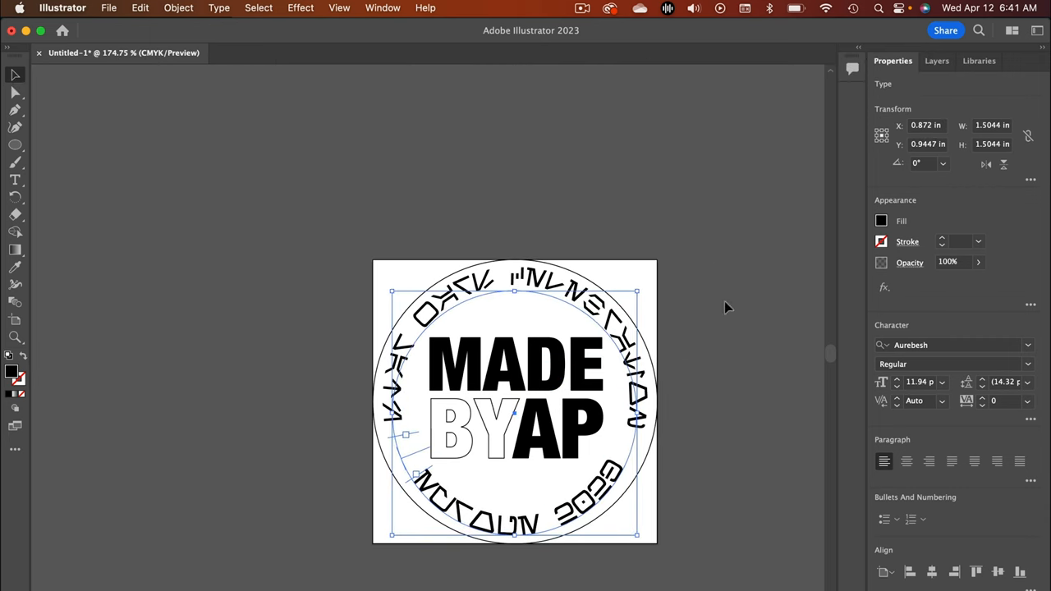
pyautogui.click(726, 307)
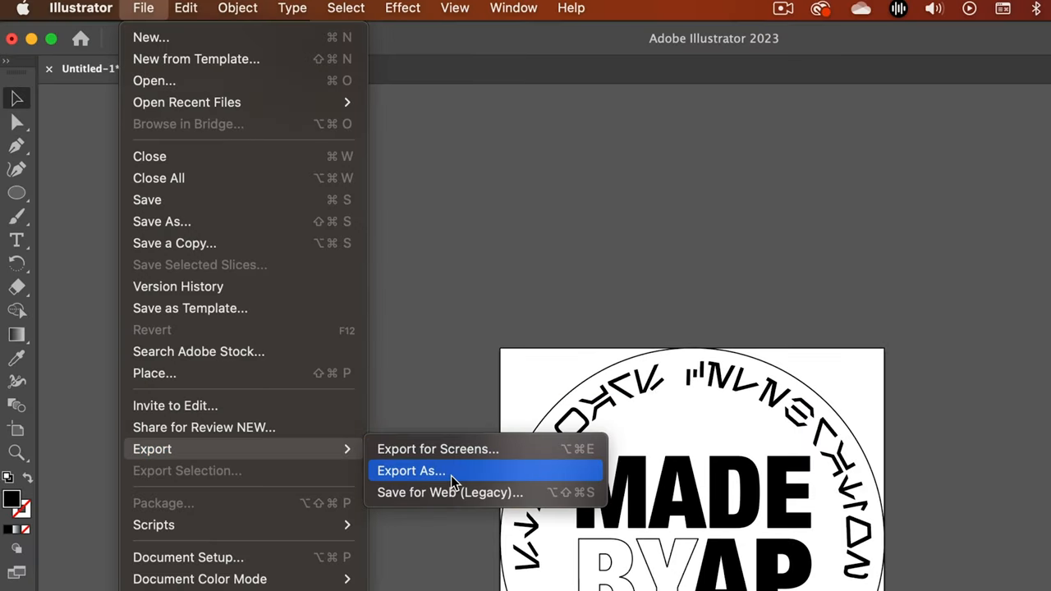
# Step: Export the artwork via Export As in Autodesk RealDWG (dxf) format, reaching the DXF/DWG options
pyautogui.click(410, 470)
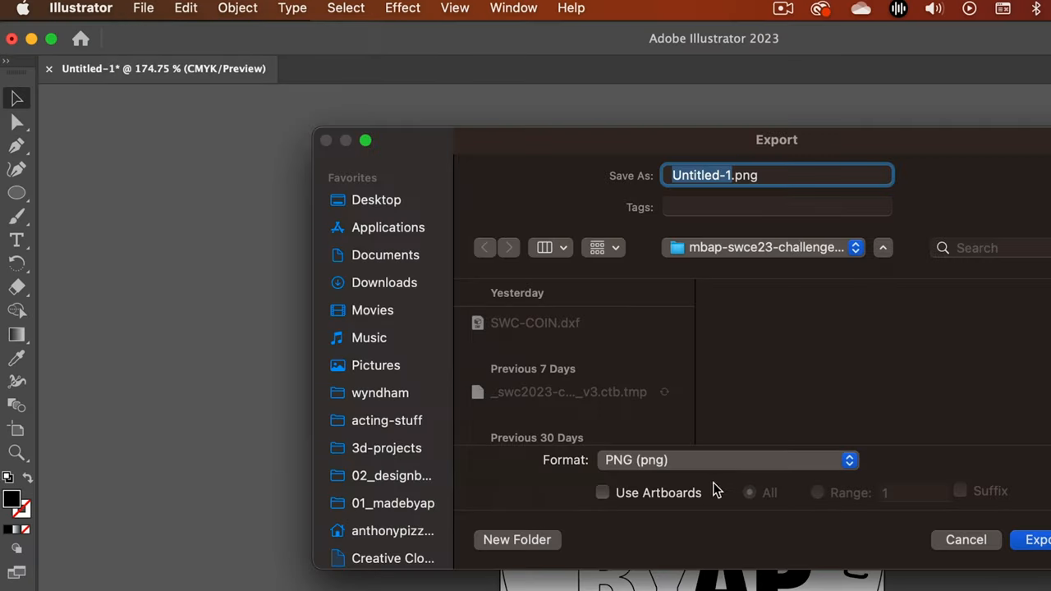
pyautogui.click(726, 459)
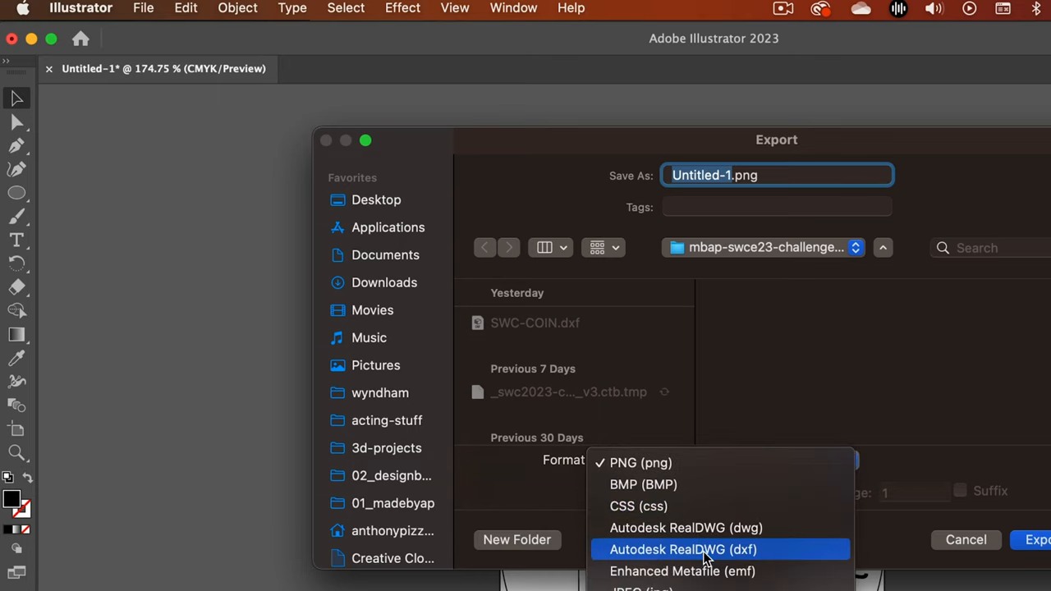
pyautogui.click(684, 548)
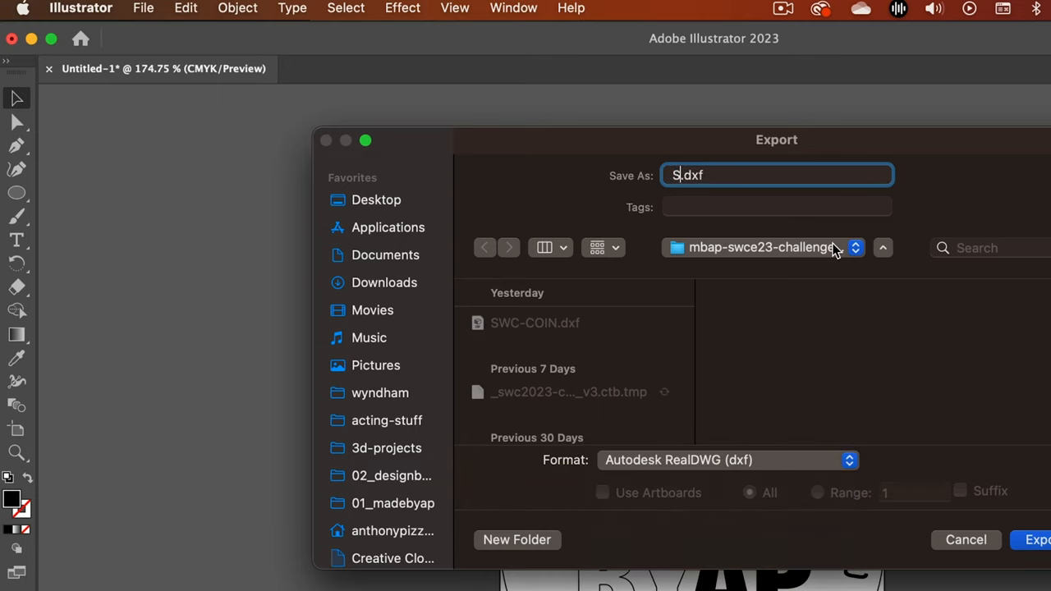
pyautogui.click(1038, 538)
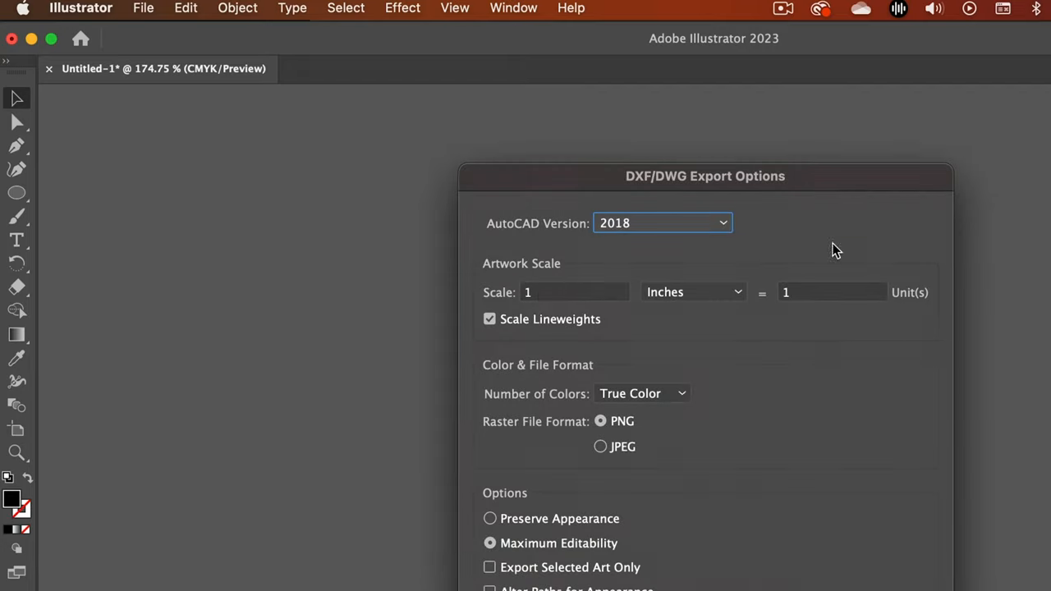
pyautogui.moveTo(756, 553)
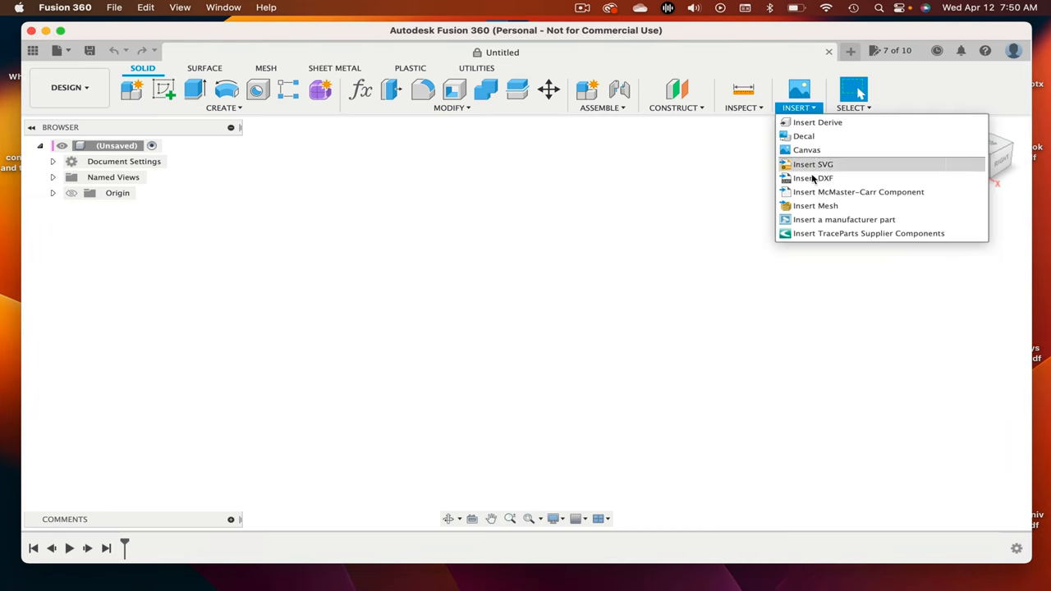
# Step: Insert coin-front-v3.dxf onto the XY plane as a sketch and view it from the top
pyautogui.click(813, 177)
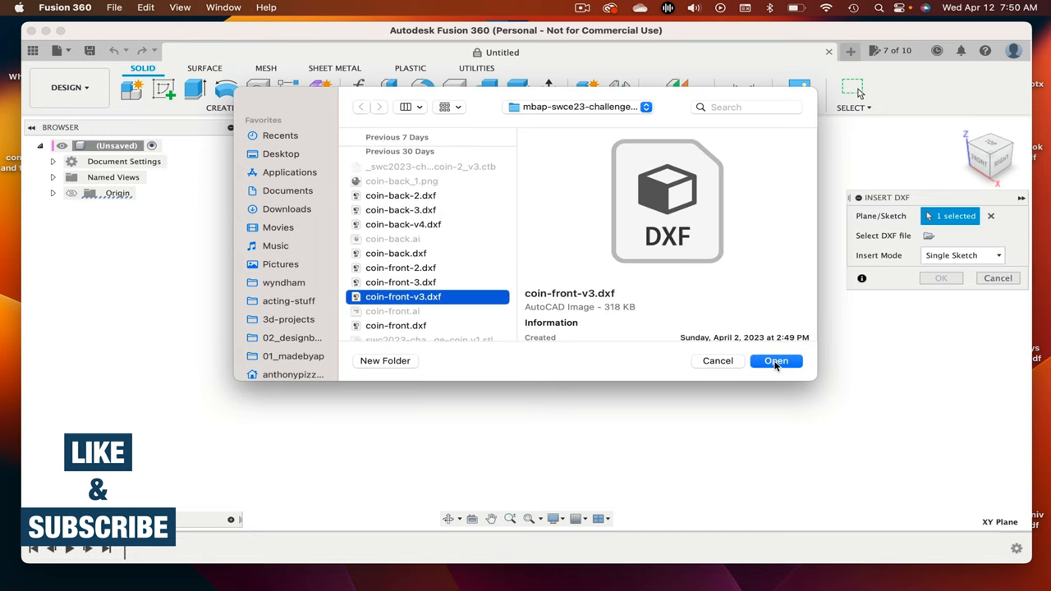
pyautogui.click(775, 362)
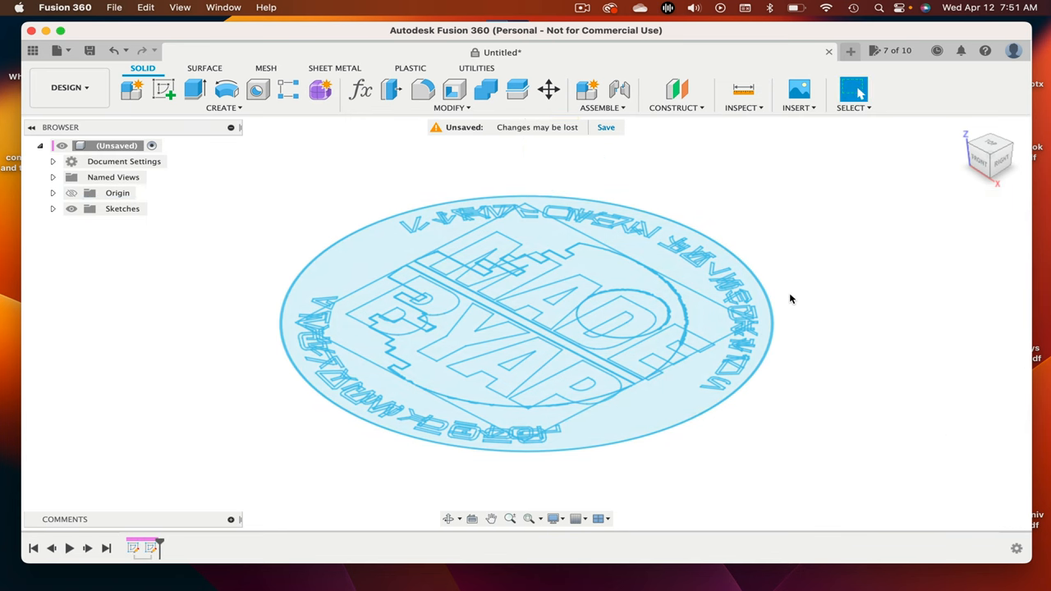
pyautogui.click(163, 89)
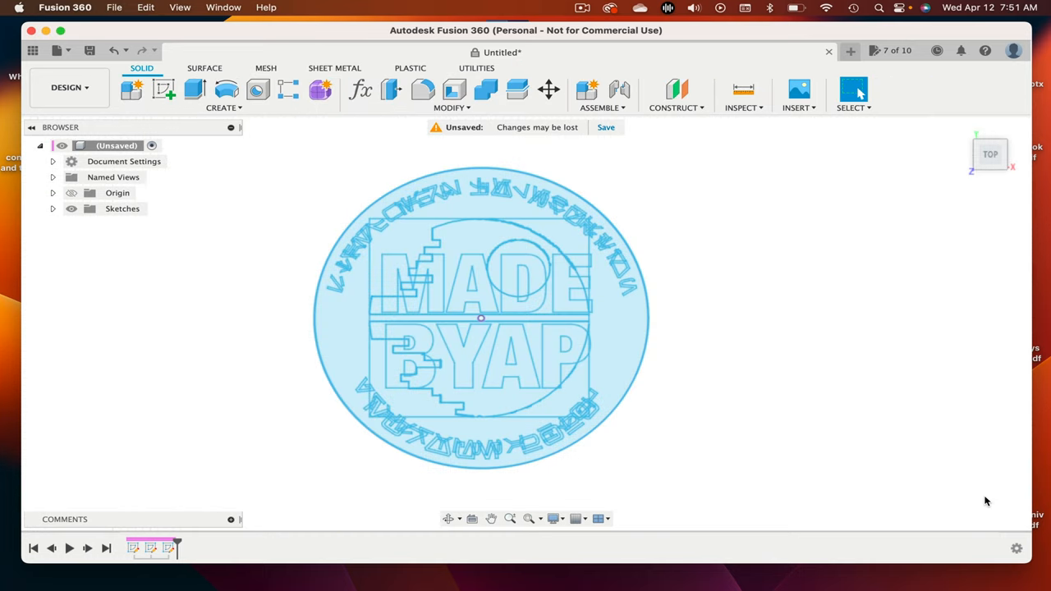
# Step: Hide the artwork sketches and extrude the circle Two Sides, 1.5 mm each side, as the coin base
pyautogui.click(53, 207)
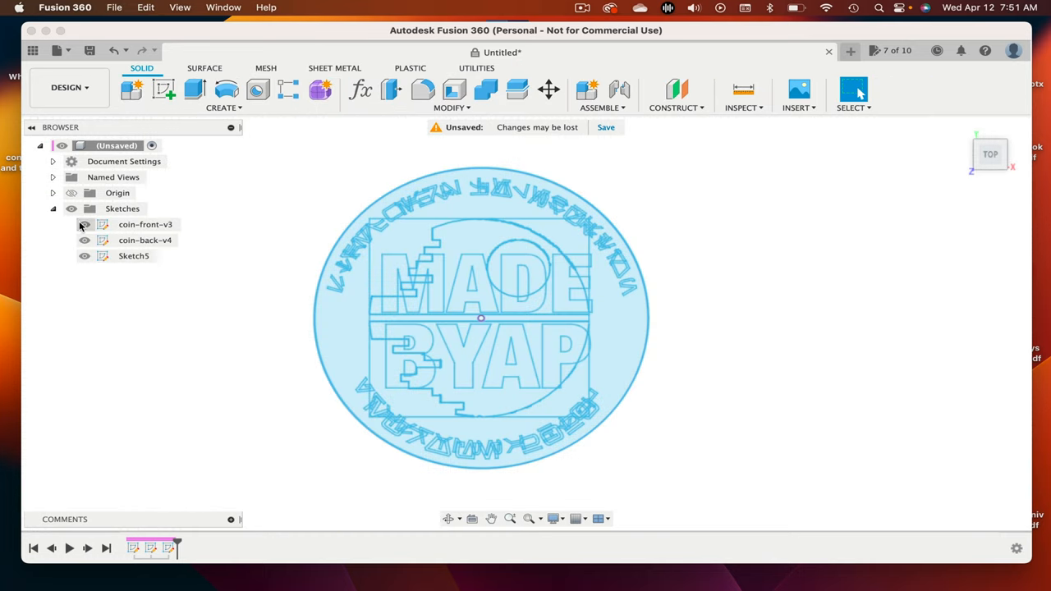
pyautogui.click(84, 223)
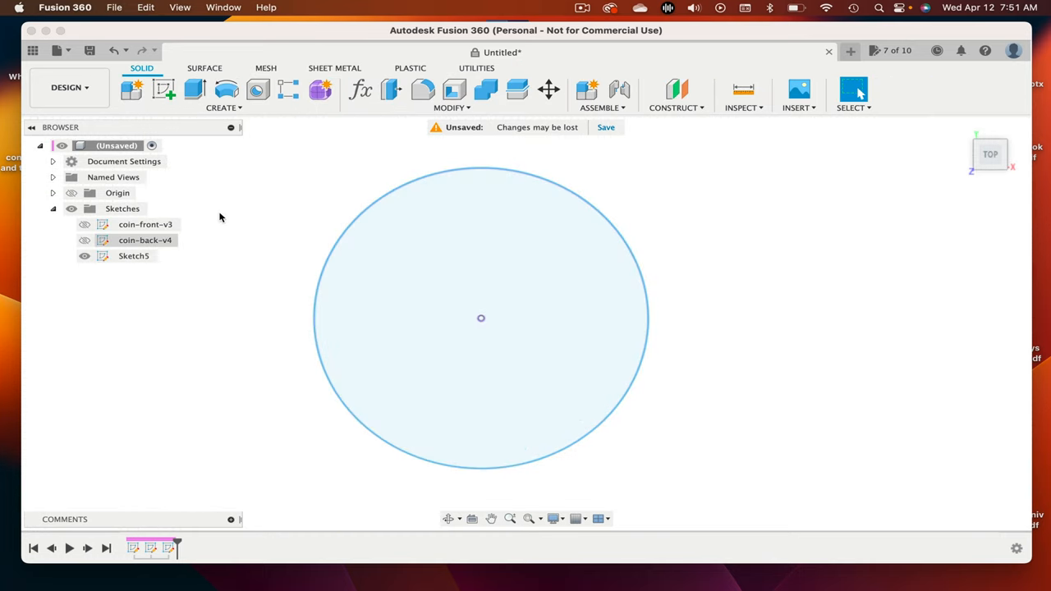
pyautogui.click(194, 89)
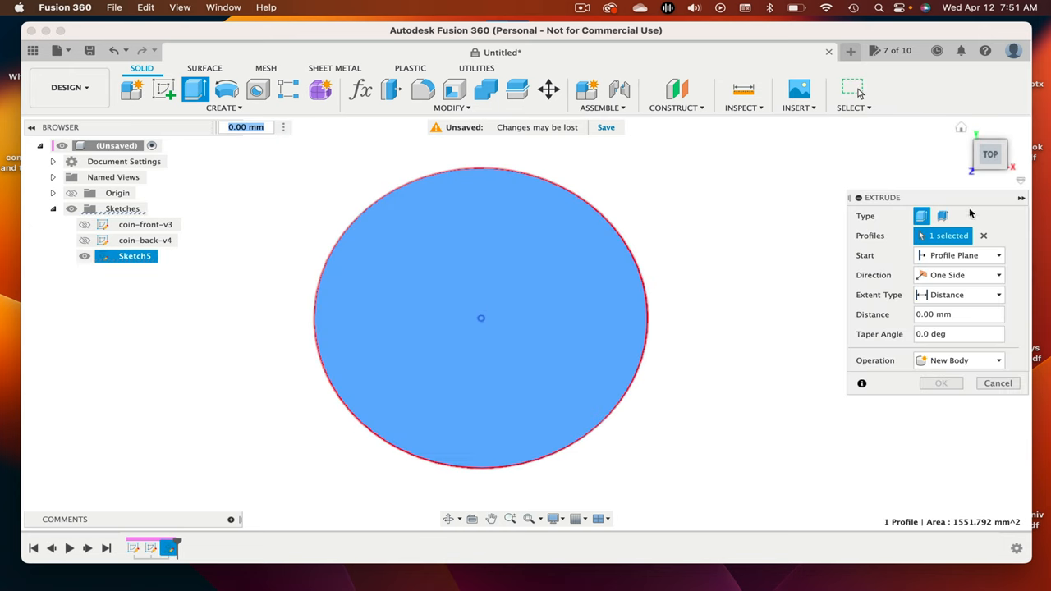
pyautogui.click(959, 275)
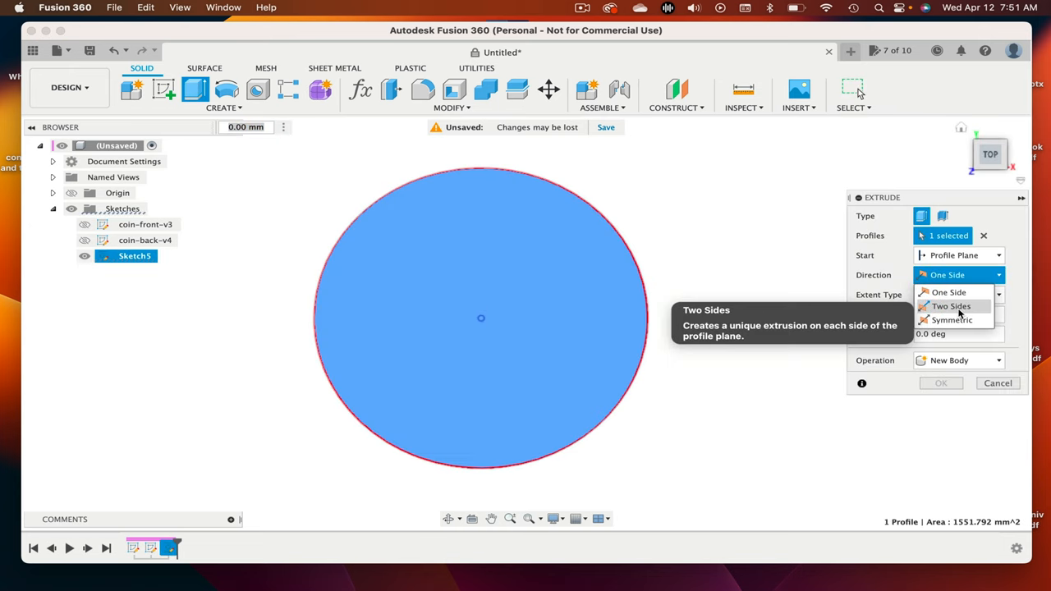
pyautogui.click(950, 305)
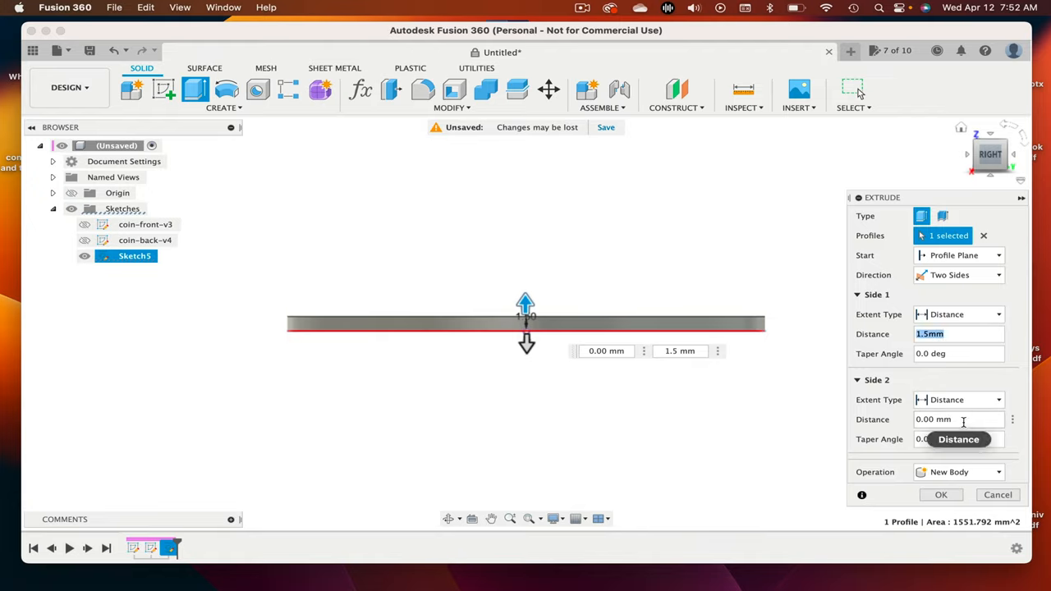
pyautogui.write('1.5mm')
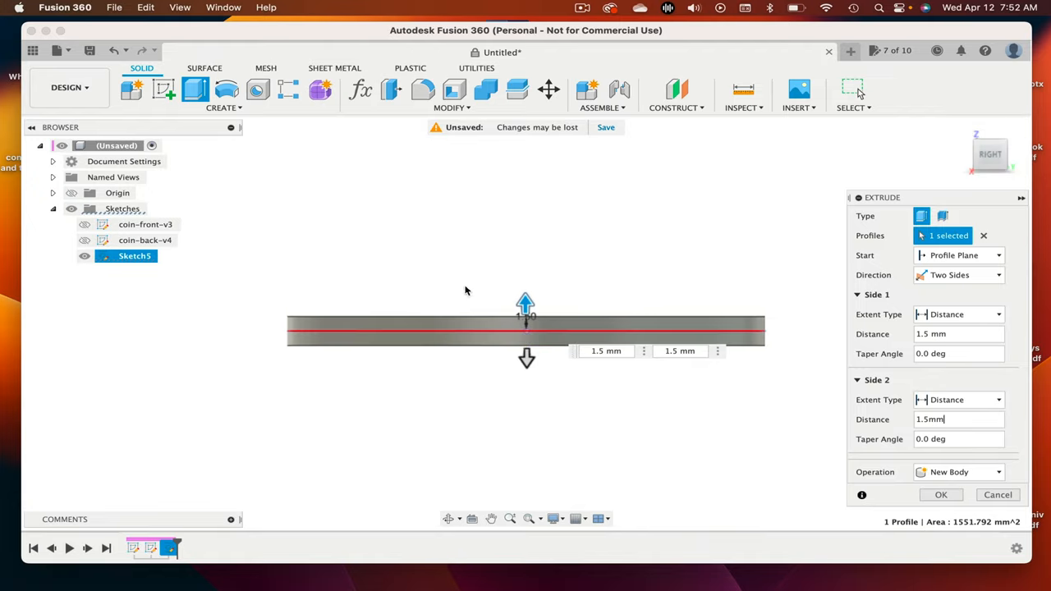
pyautogui.click(939, 495)
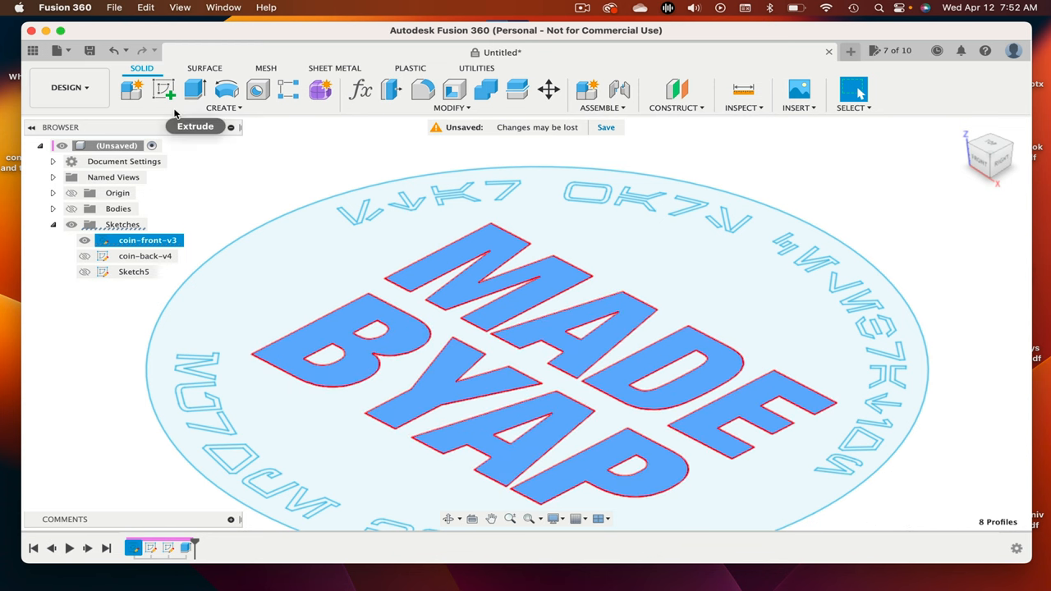
# Step: Extrude the eight MADE BYAP profiles 2.5 mm joined to the disc, then show the Aurebesh sketch
pyautogui.click(194, 90)
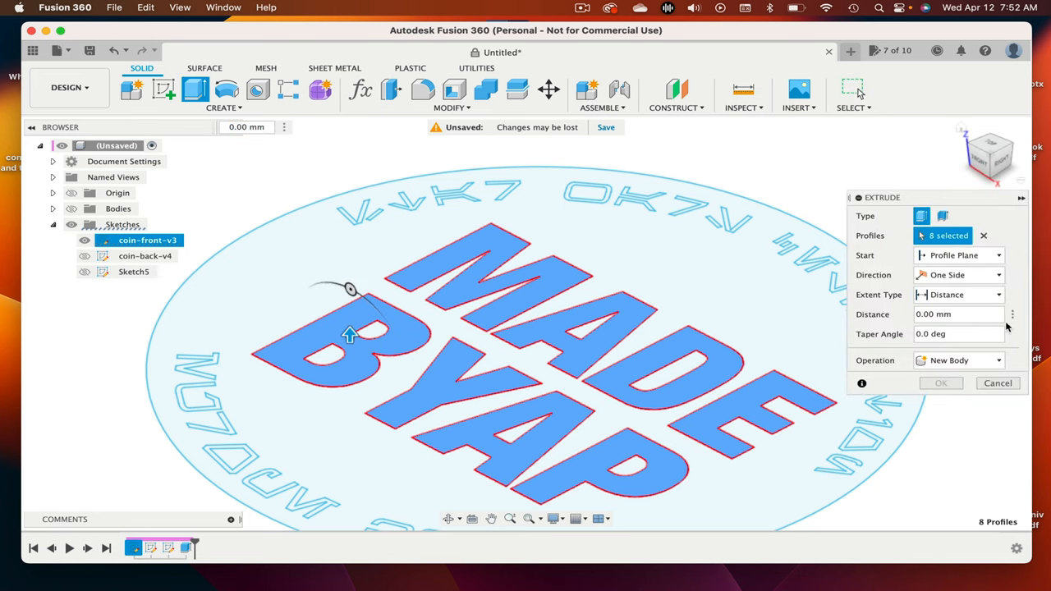
pyautogui.click(959, 360)
pyautogui.write('2.5')
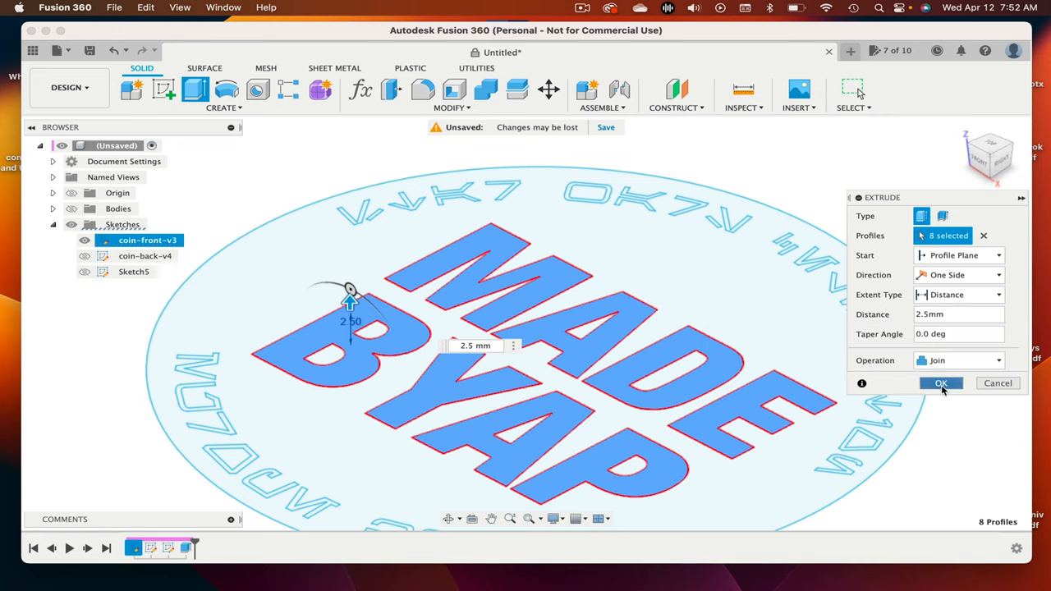
pyautogui.click(941, 384)
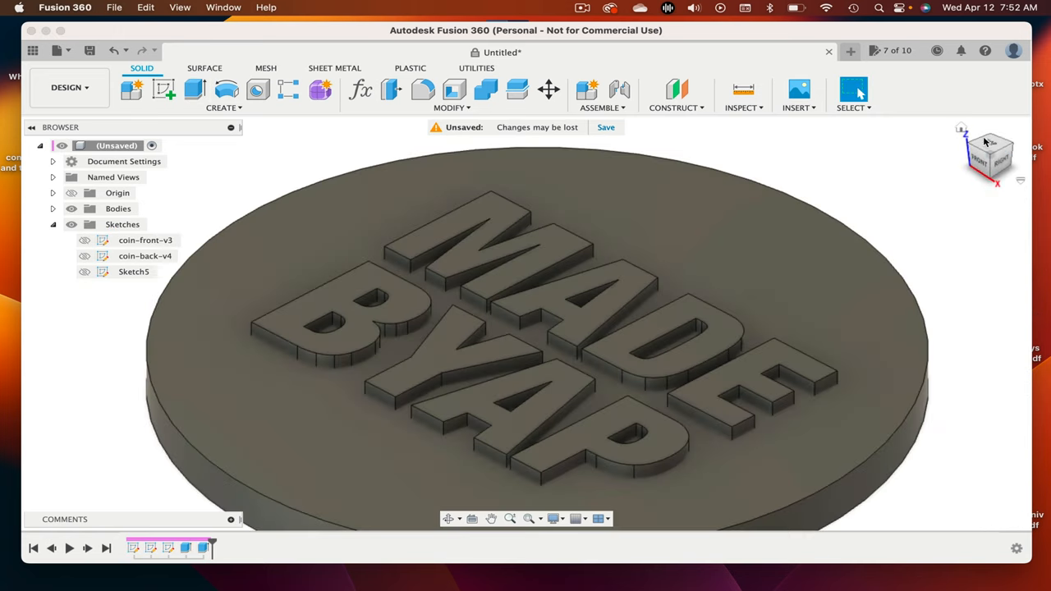
pyautogui.click(989, 154)
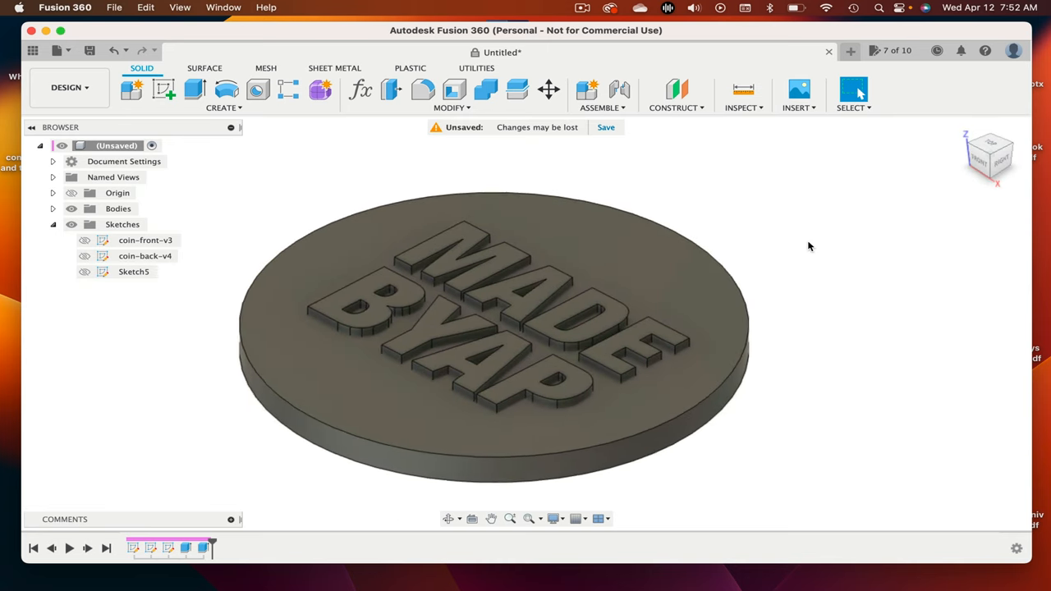
pyautogui.click(83, 240)
pyautogui.write('2.5')
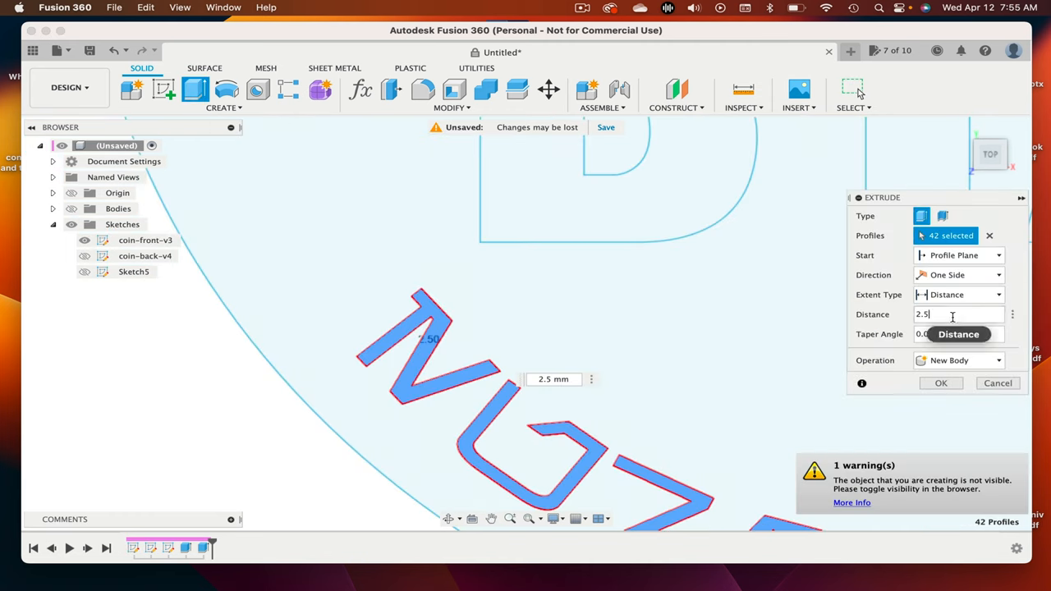
# Step: Finish the front Aurebesh ring extrude, then extrude the coin-back-v4 lettering -2.5 mm with Join
pyautogui.click(941, 383)
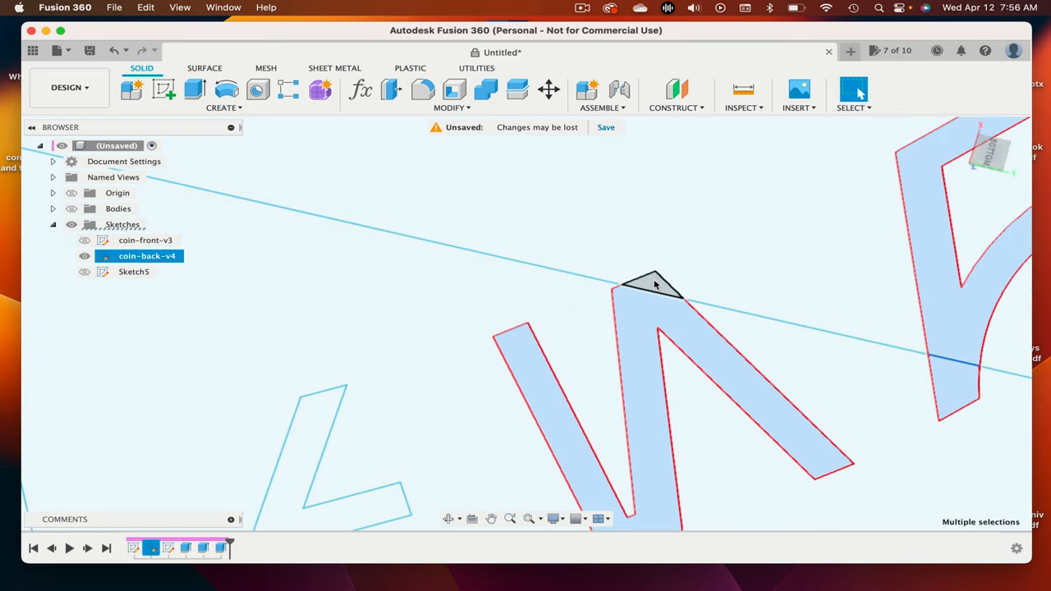
pyautogui.click(194, 88)
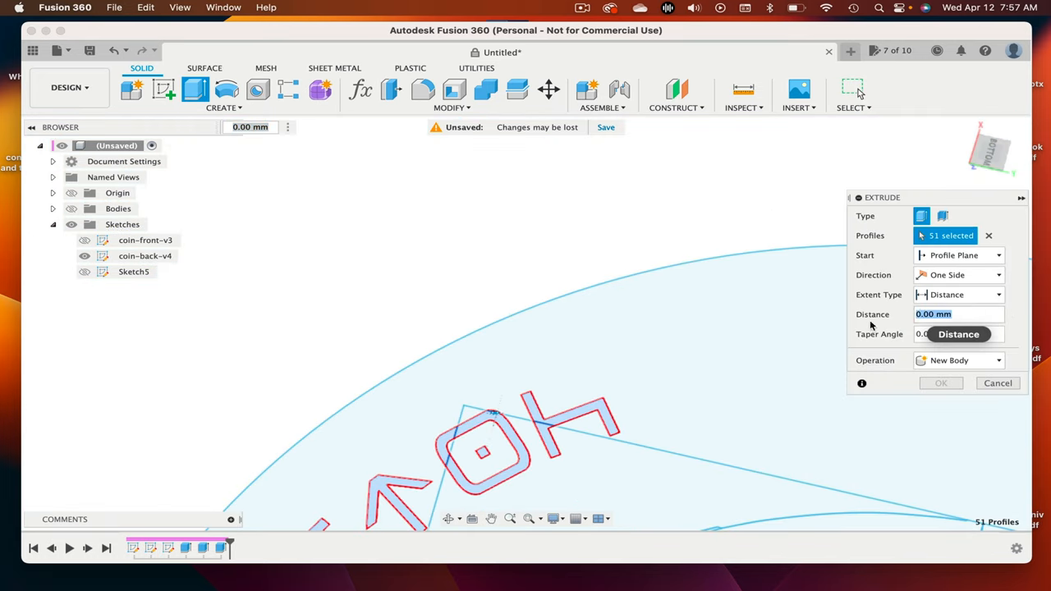
pyautogui.click(959, 360)
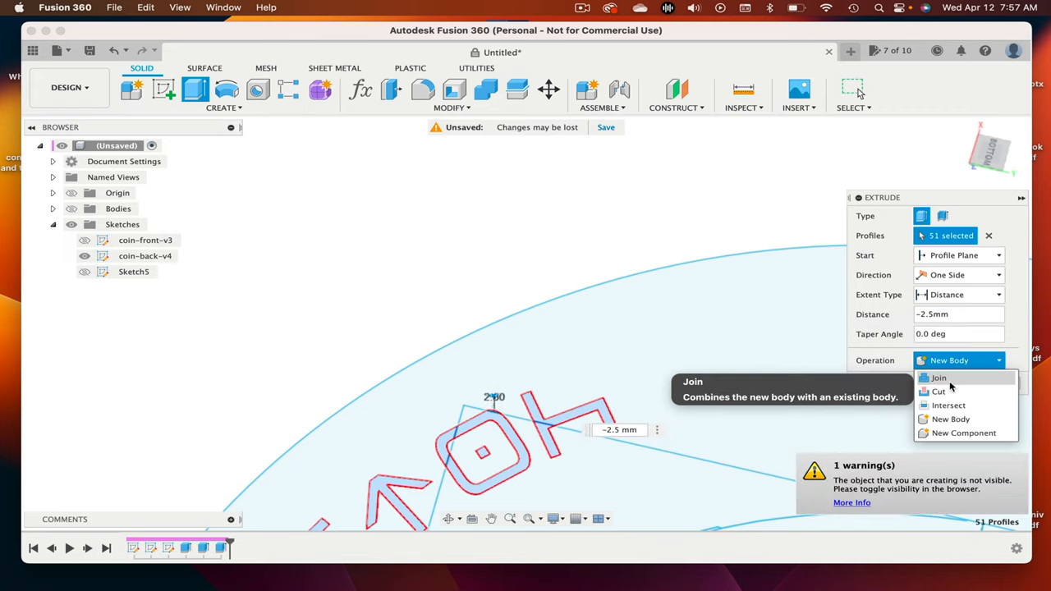
pyautogui.click(940, 377)
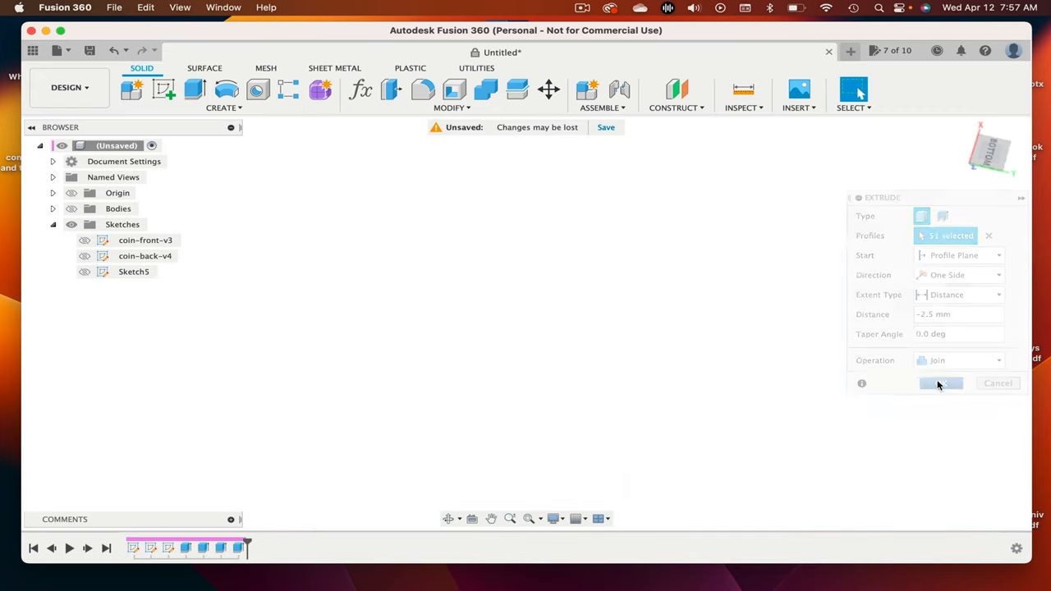
pyautogui.click(941, 384)
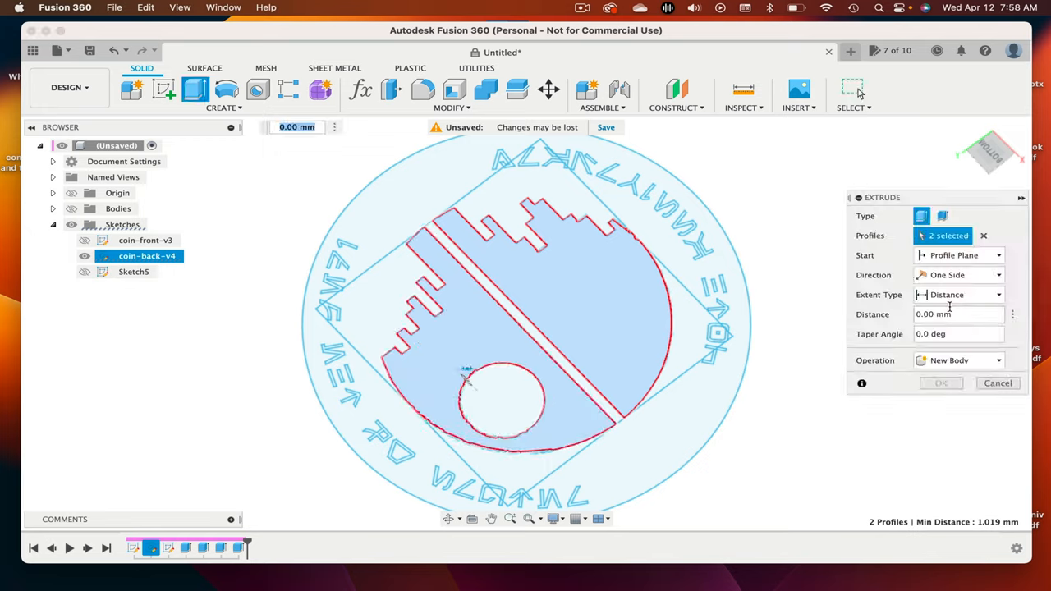
# Step: Extrude the two back emblem profiles into raised relief on the coin
pyautogui.click(999, 383)
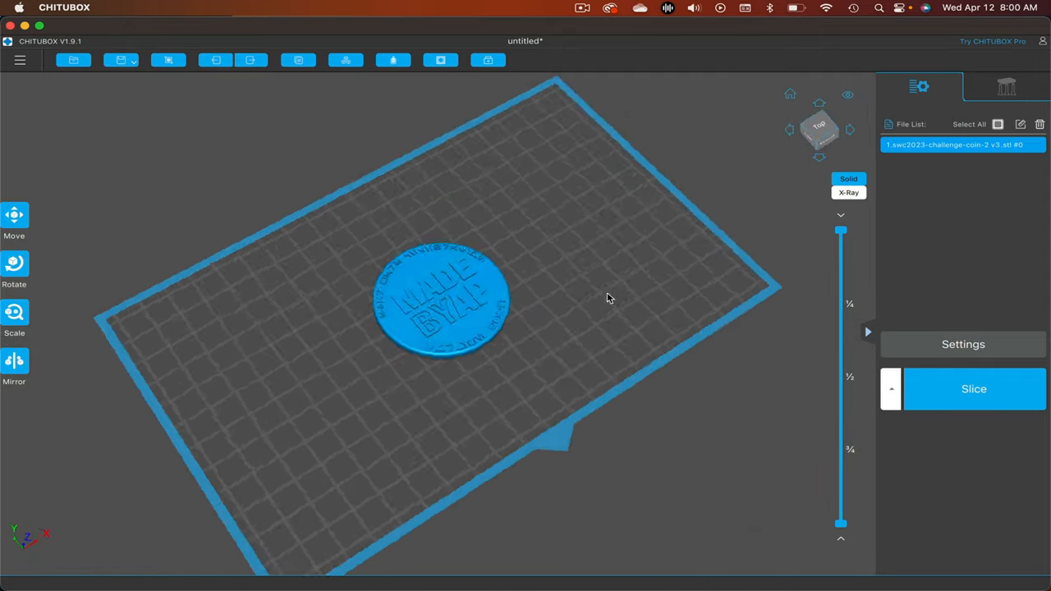
# Step: Rotate the coin upright, duplicate it, and Auto Layout nine supported copies in two rows
pyautogui.click(13, 271)
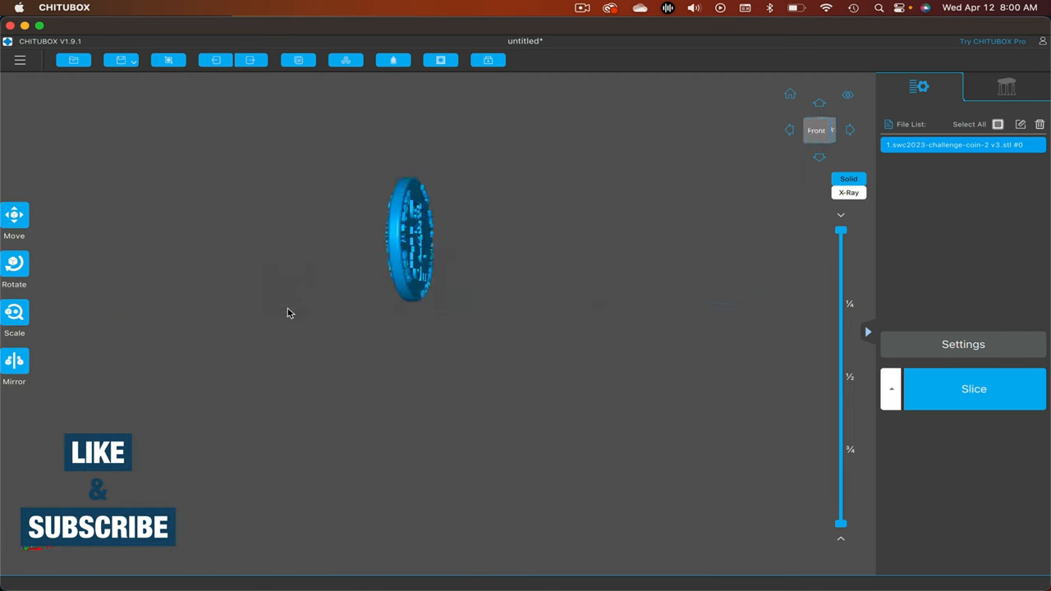
pyautogui.click(1006, 86)
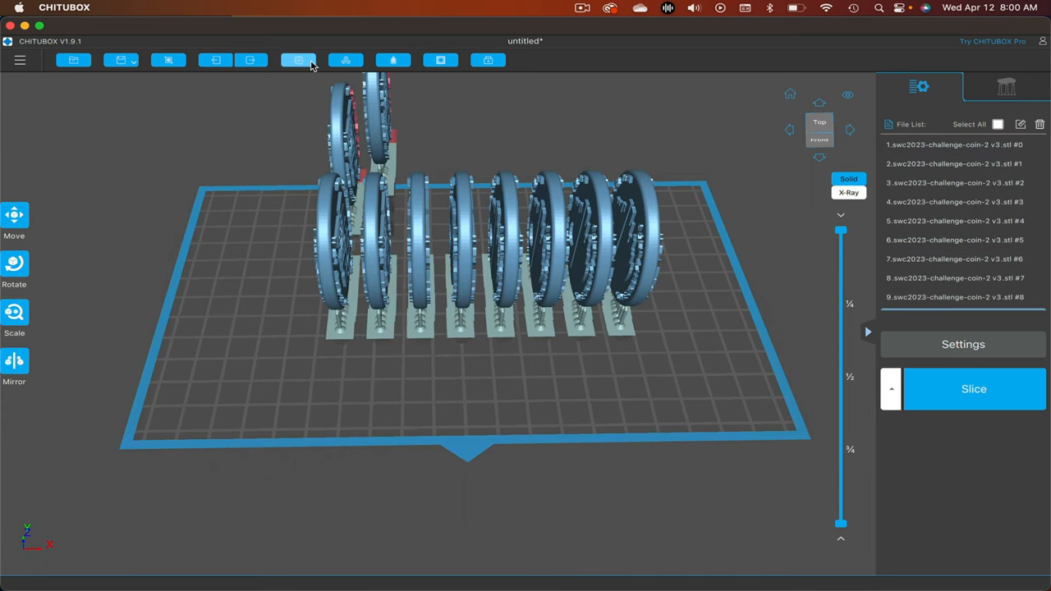
pyautogui.click(299, 59)
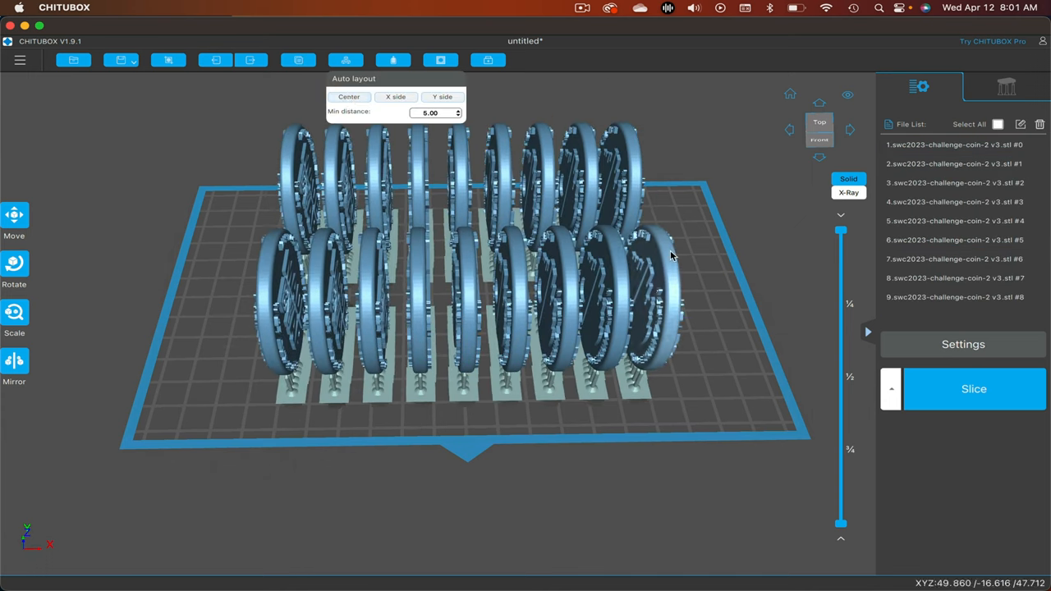